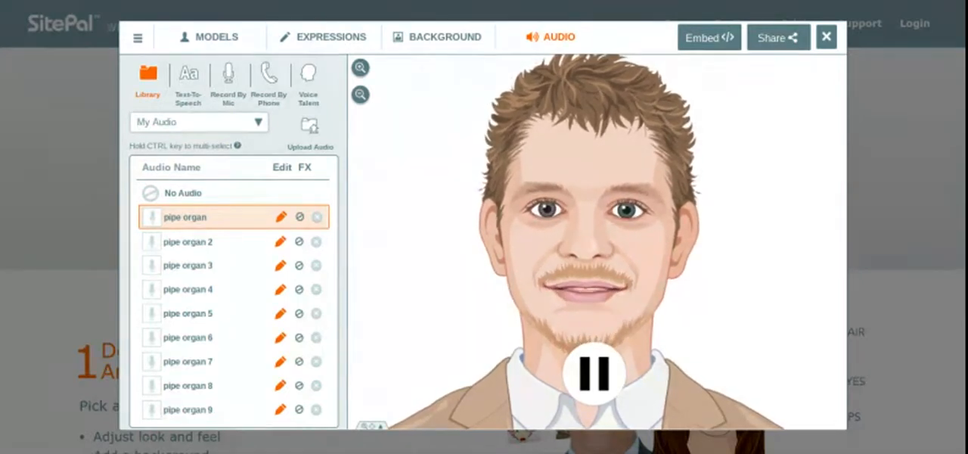
# Select the 'pipe organ 3' library clip and play it on the avatar
pyautogui.click(188, 240)
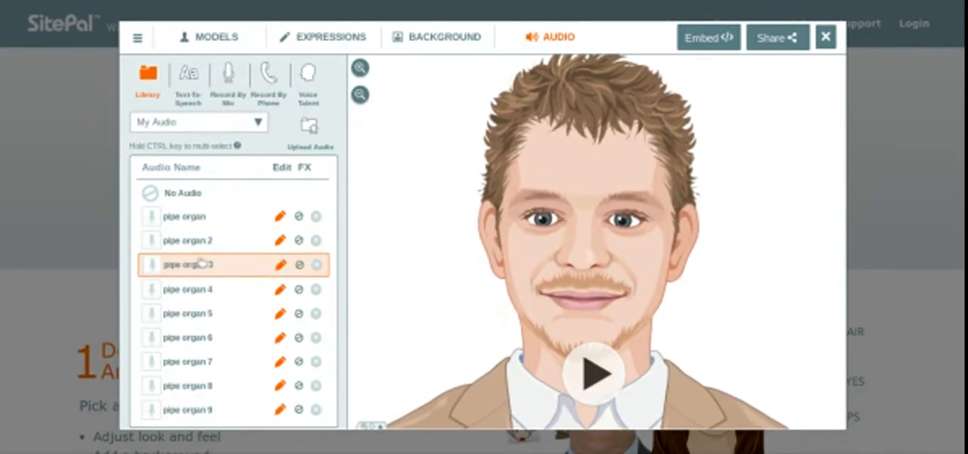
pyautogui.click(595, 377)
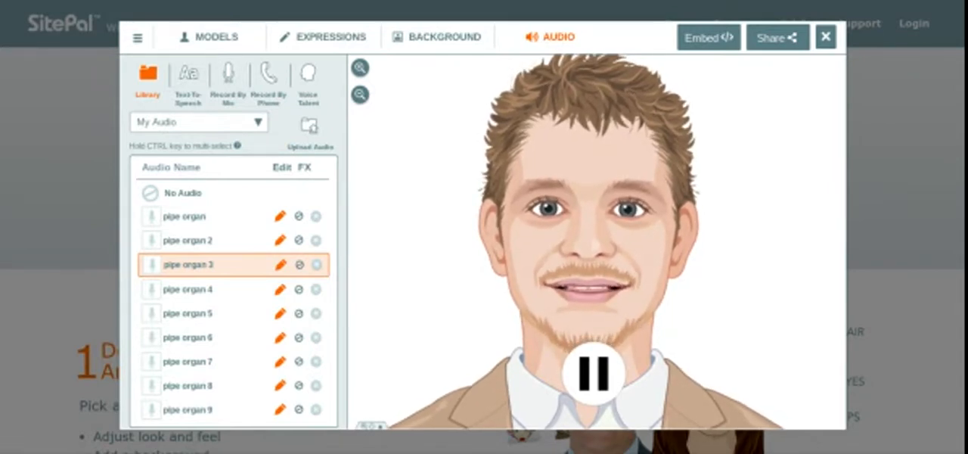
# Switch the avatar's audio to the 'pipe organ 5' clip and let it play
pyautogui.click(187, 289)
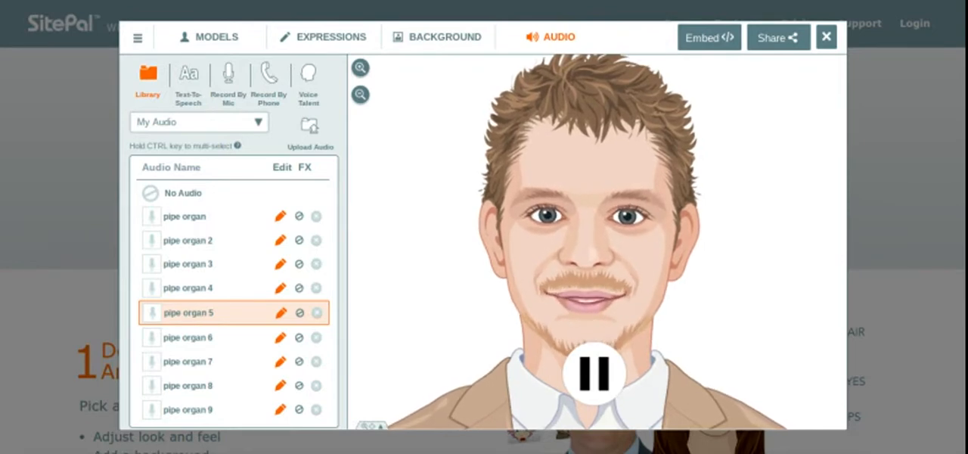
pyautogui.moveTo(206, 338)
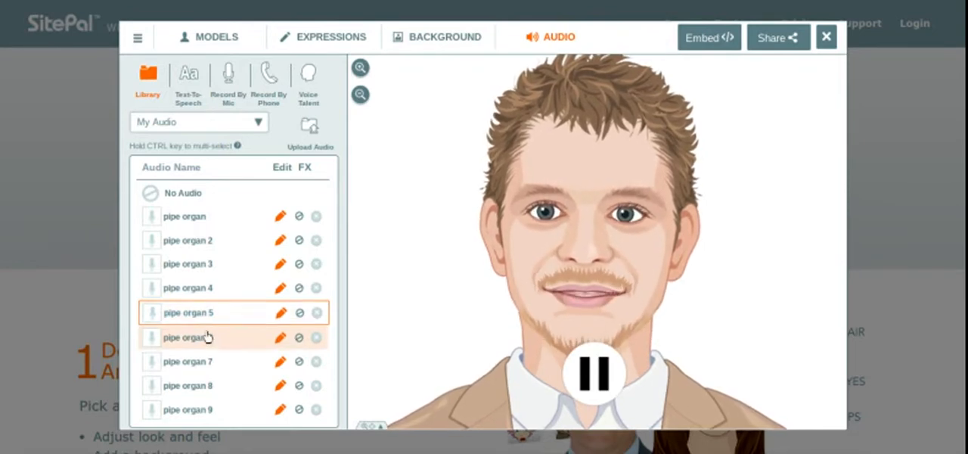
# Try the 'pipe organ 6' clip, then select 'pipe organ 7' and play it
pyautogui.click(188, 338)
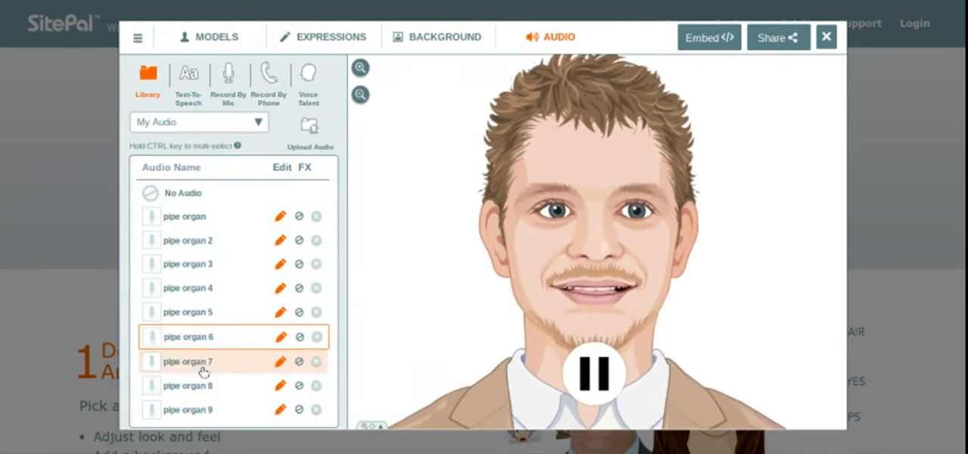
pyautogui.click(187, 361)
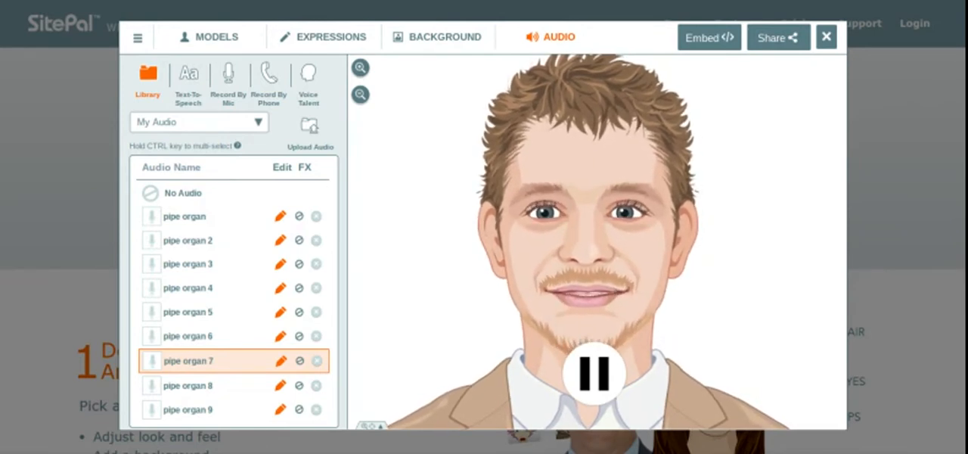
# Stop 'pipe organ 7', try 'pipe organ 8', then select and play 'pipe organ 9'
pyautogui.click(596, 374)
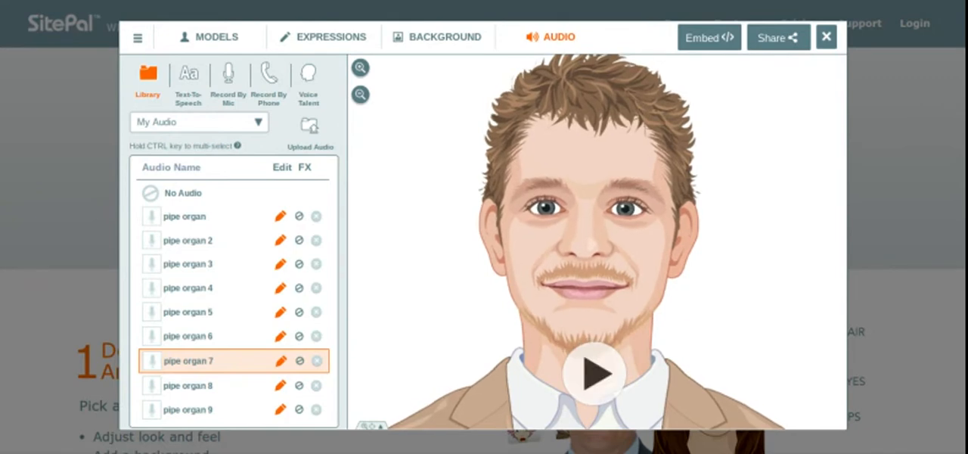
pyautogui.click(188, 386)
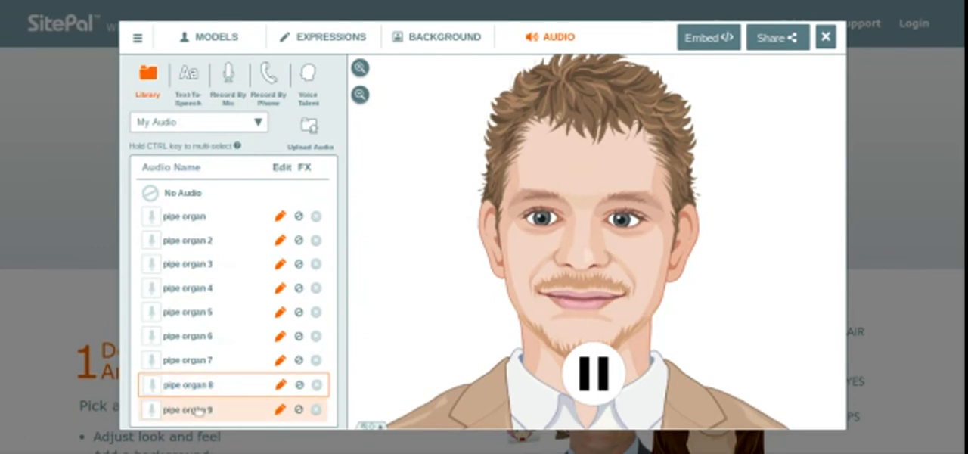
pyautogui.click(188, 408)
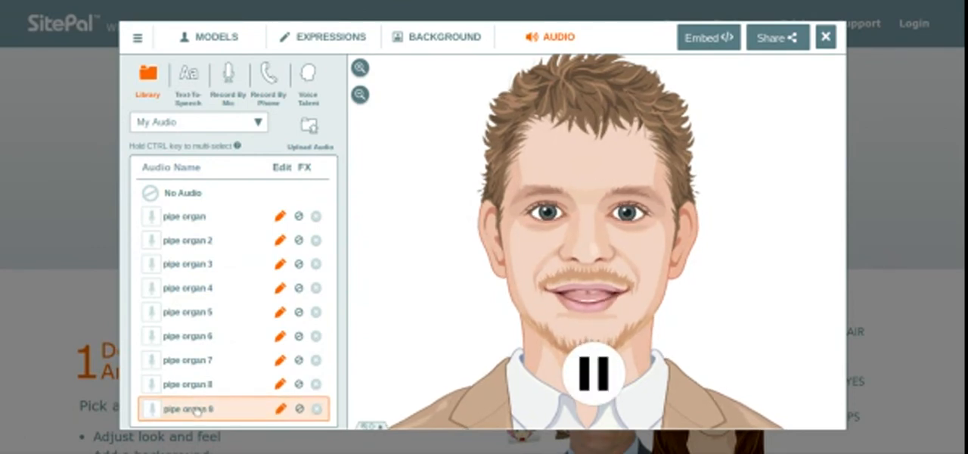